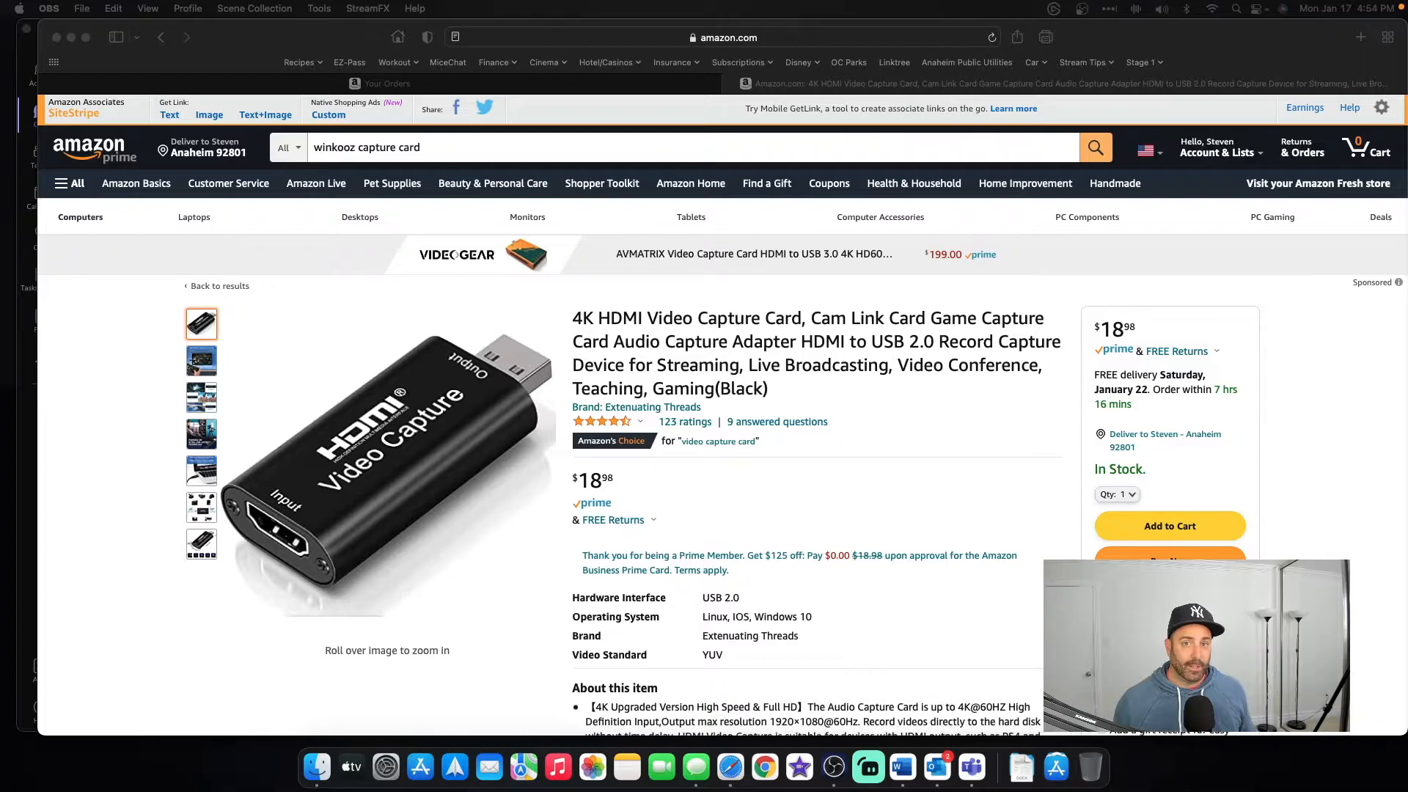
# Bring OBS Studio to the front over the Amazon capture-card listing.
pyautogui.click(868, 767)
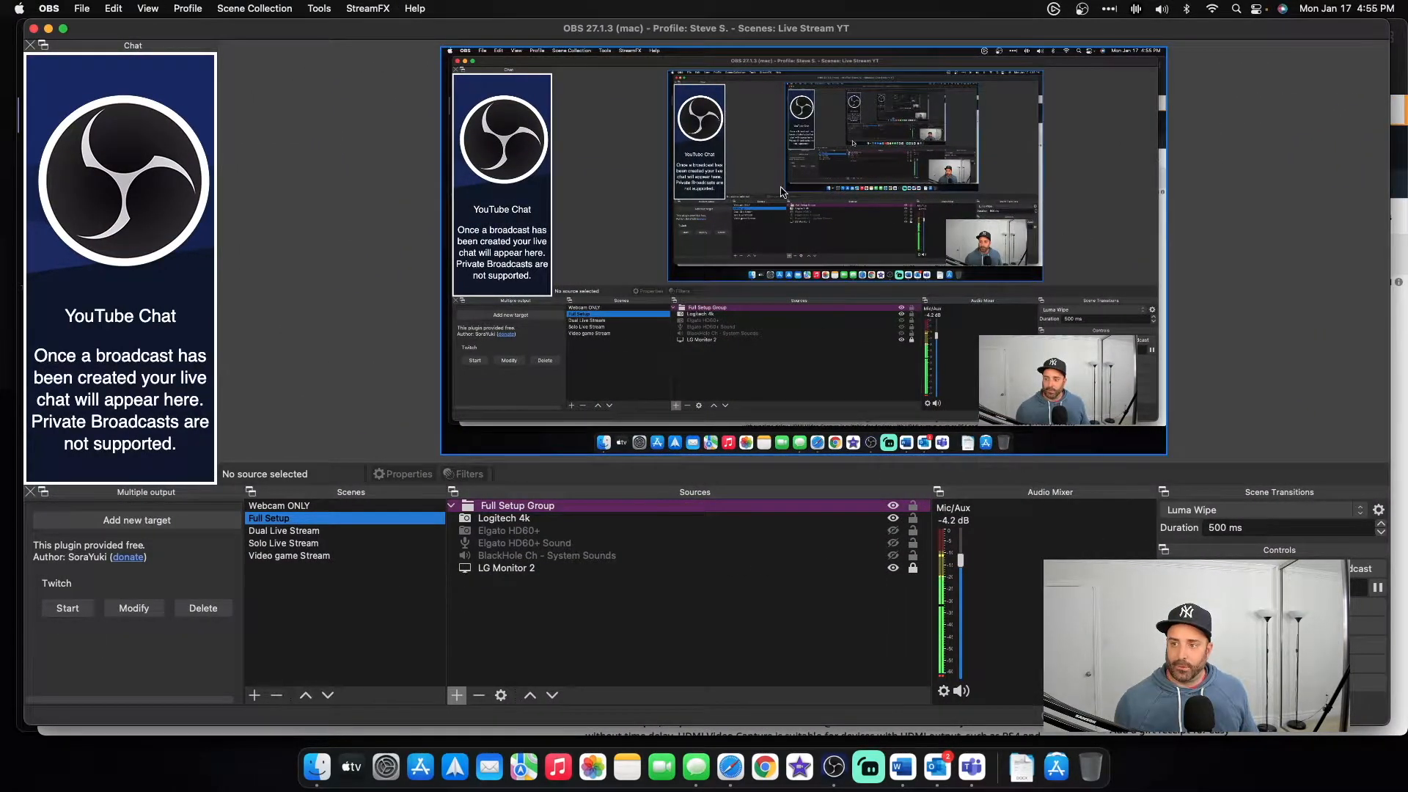
pyautogui.moveTo(830, 169)
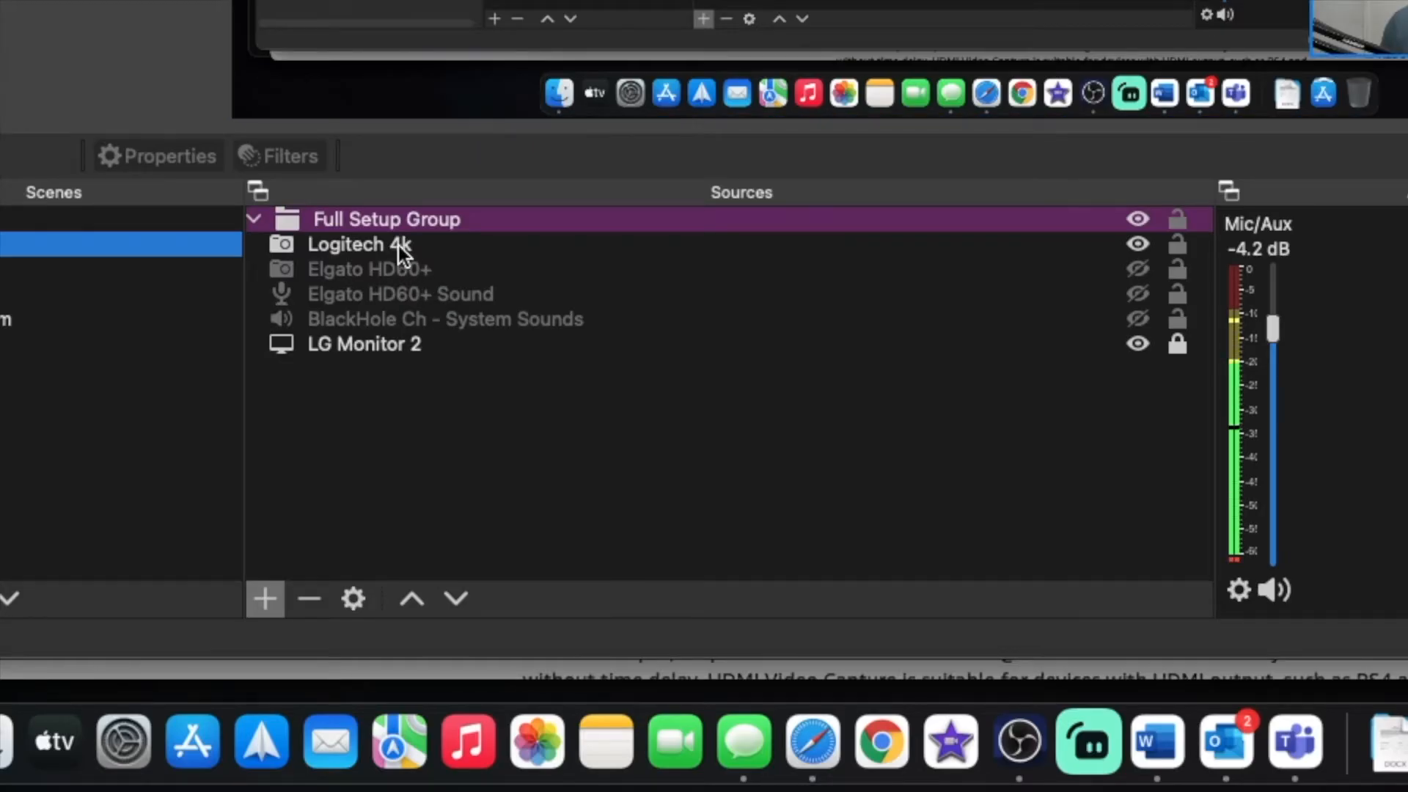
# Select the Logitech 4k camera source in the Full Setup scene.
pyautogui.click(359, 245)
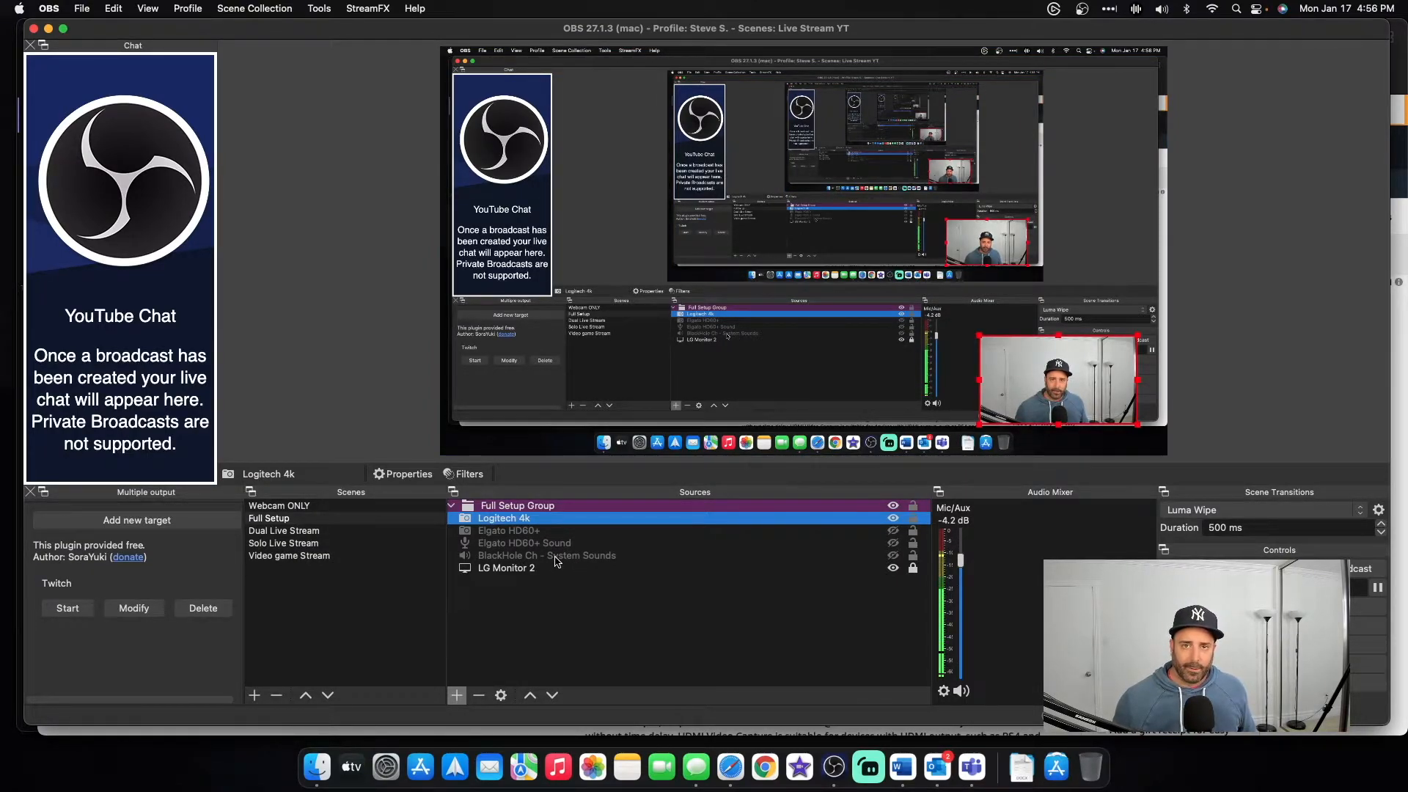
pyautogui.moveTo(516, 575)
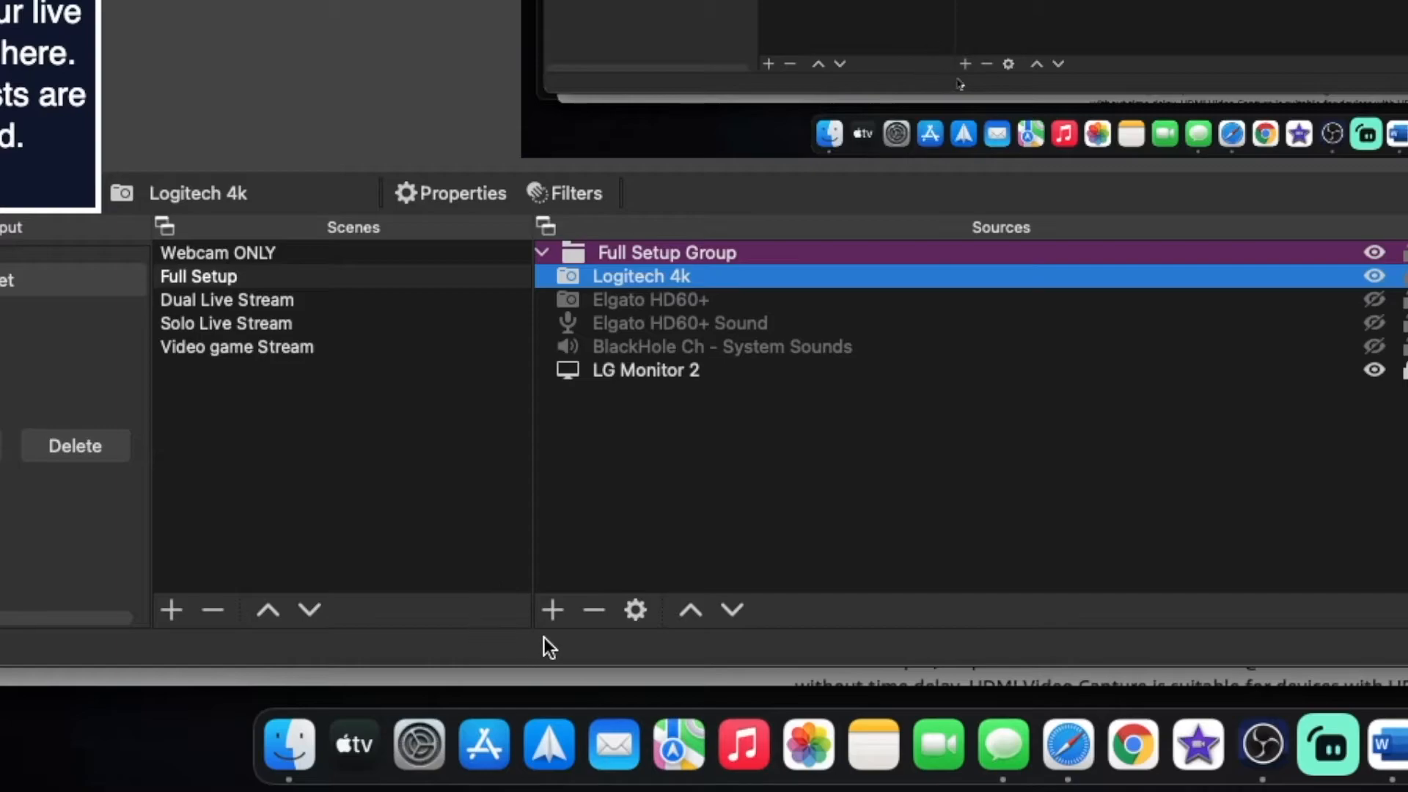
# Add a new Video Capture Device source named 'a7iii' to the scene.
pyautogui.click(552, 610)
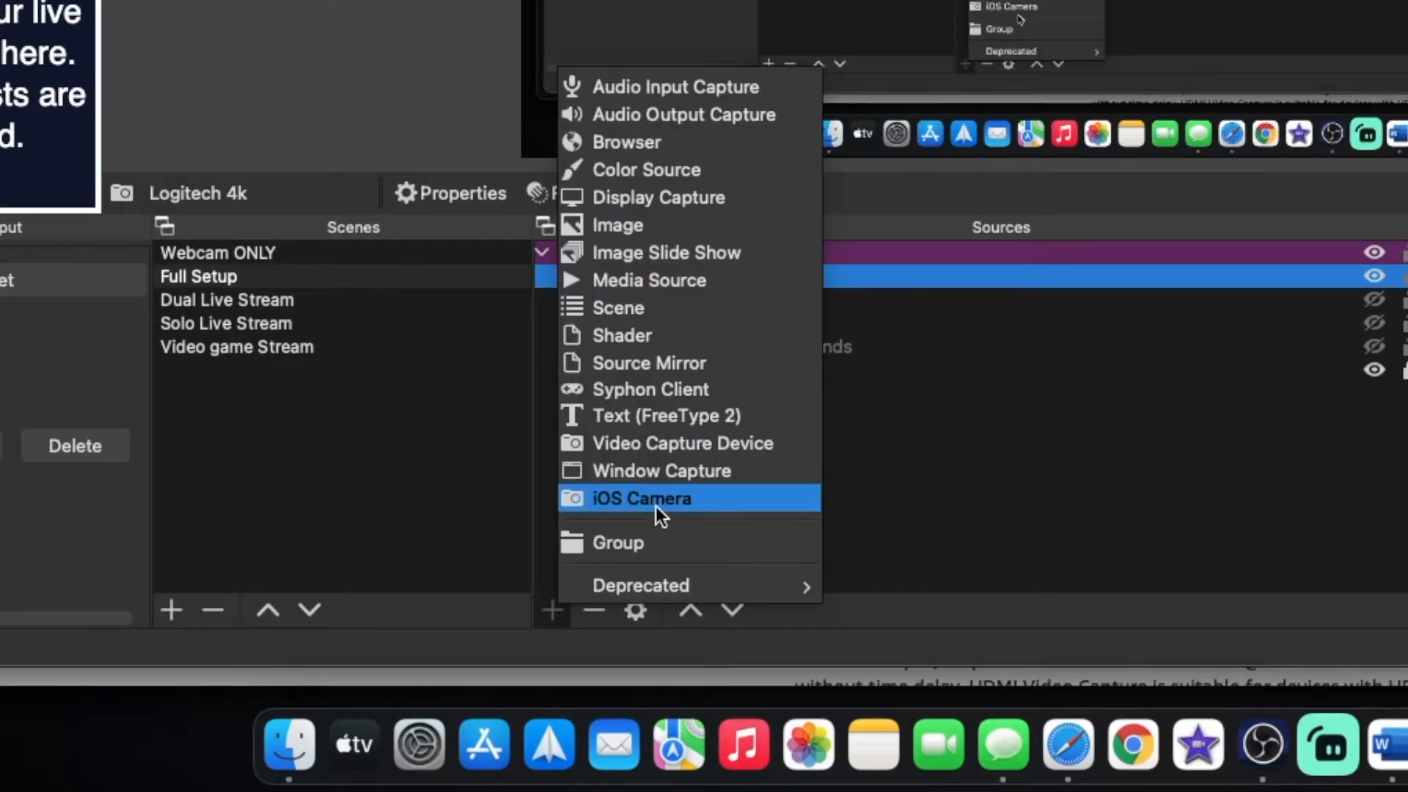
pyautogui.moveTo(668, 443)
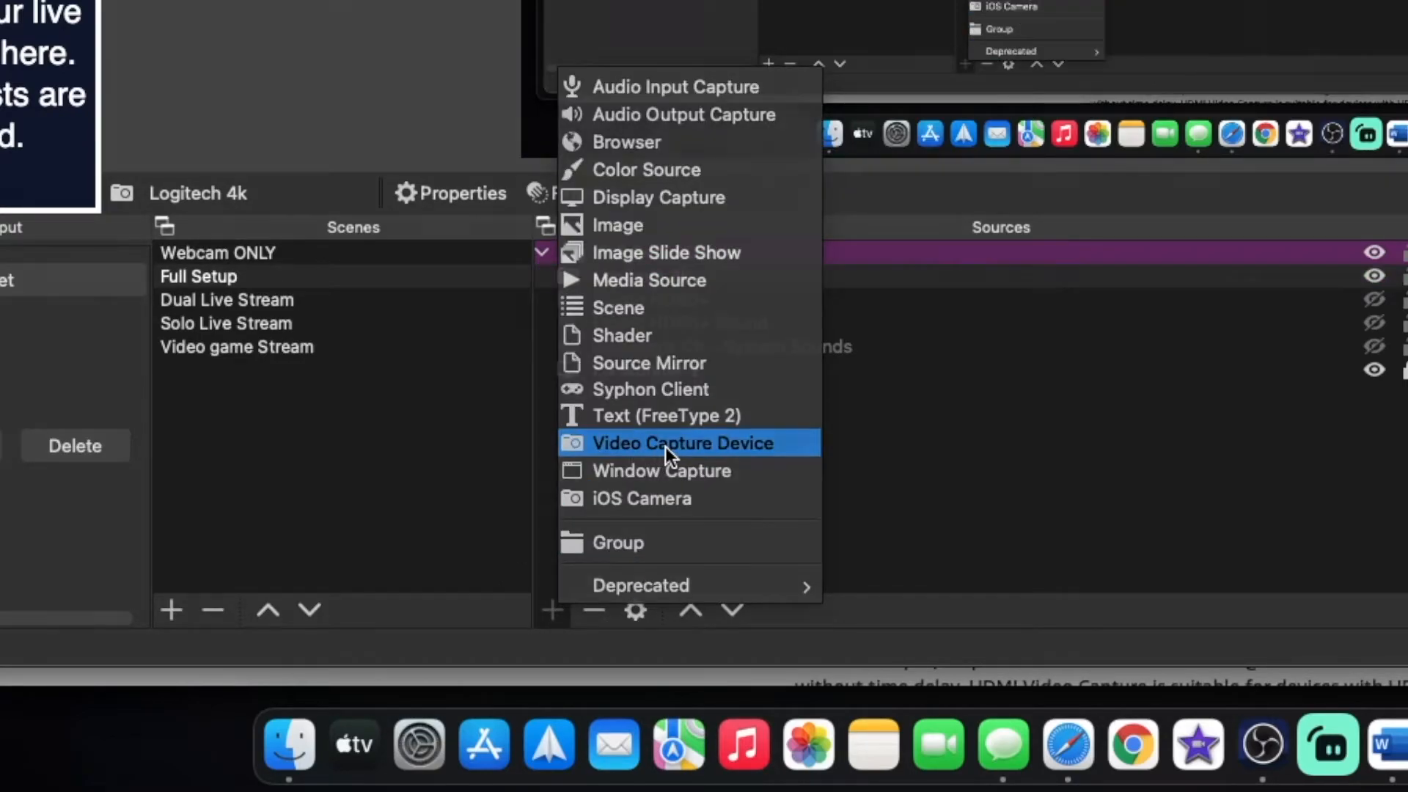
pyautogui.click(682, 443)
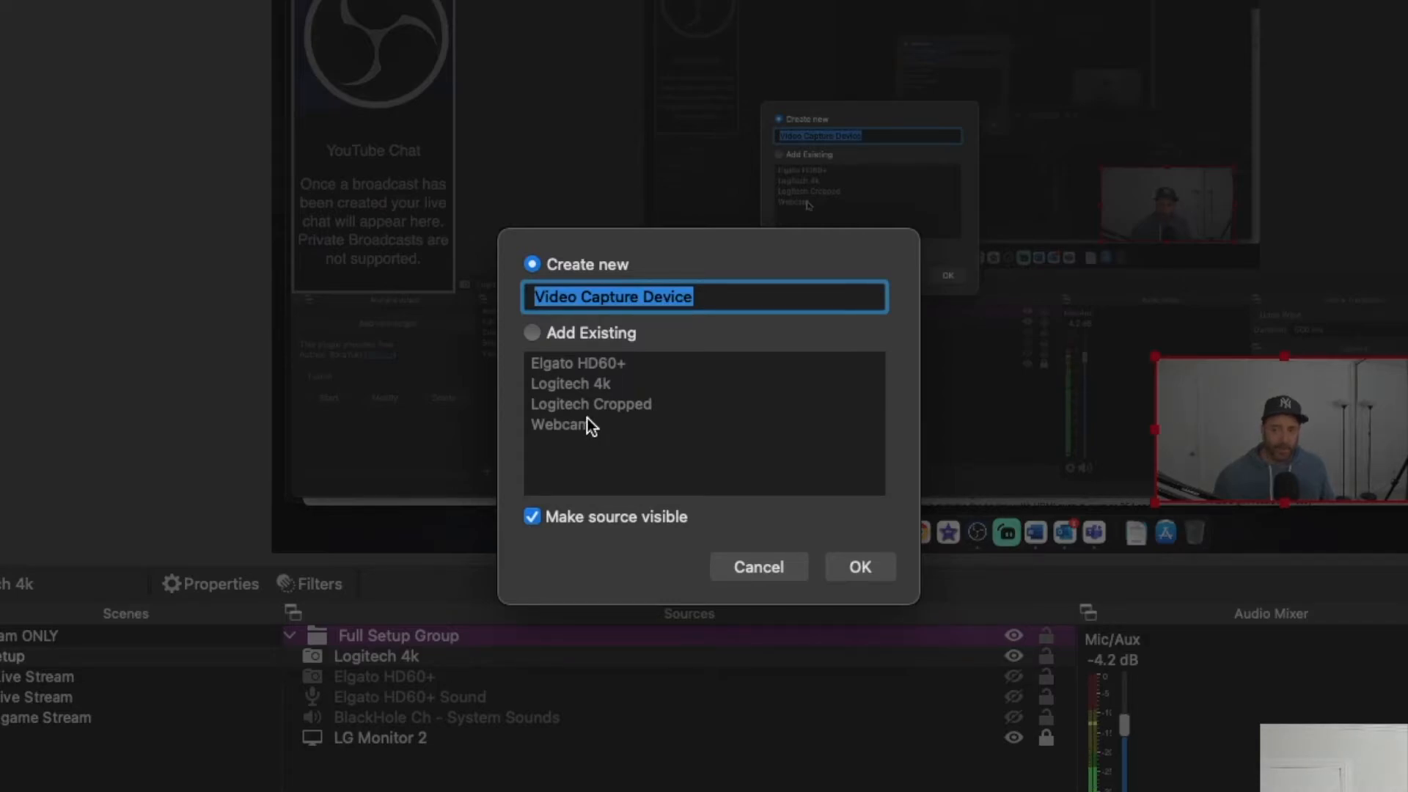
pyautogui.moveTo(580, 410)
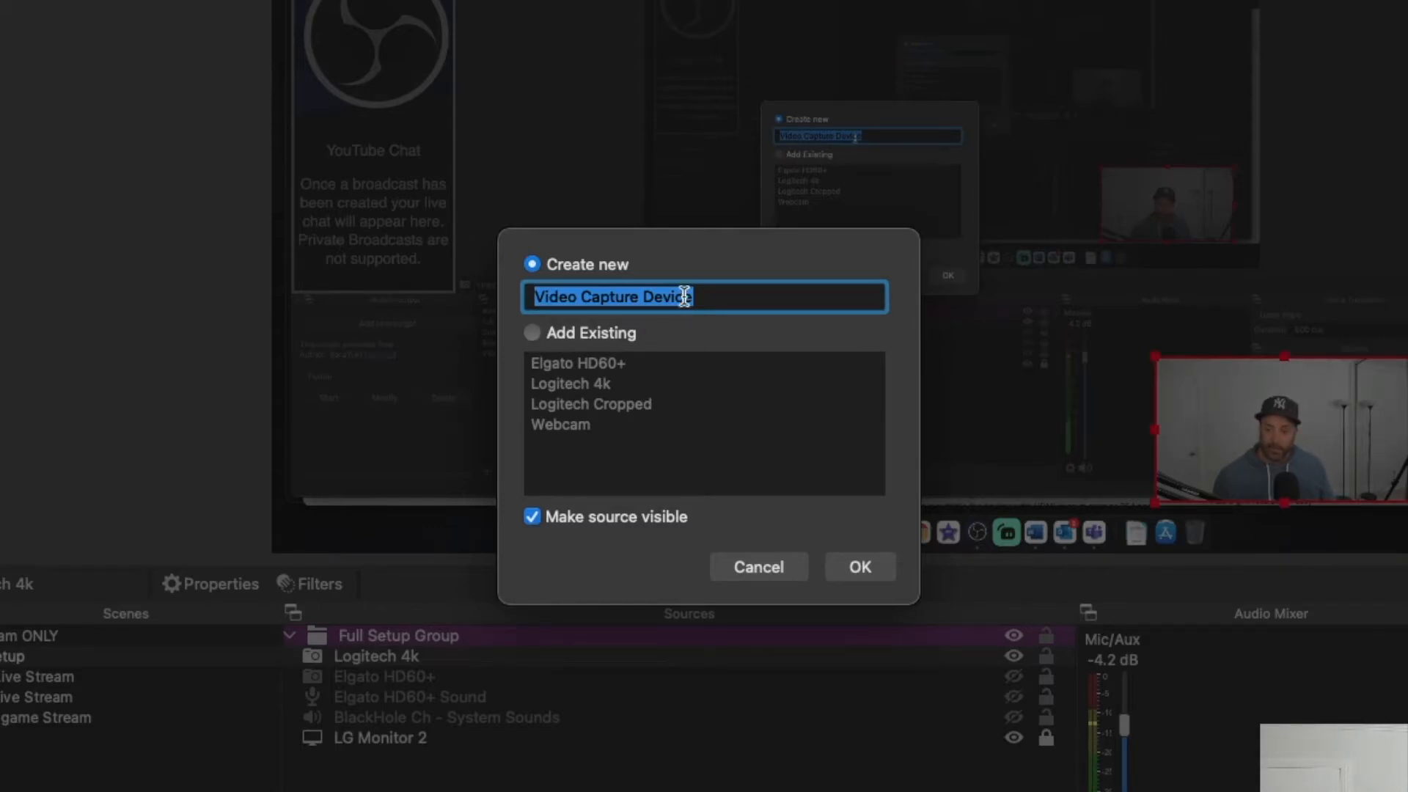
pyautogui.write('a')
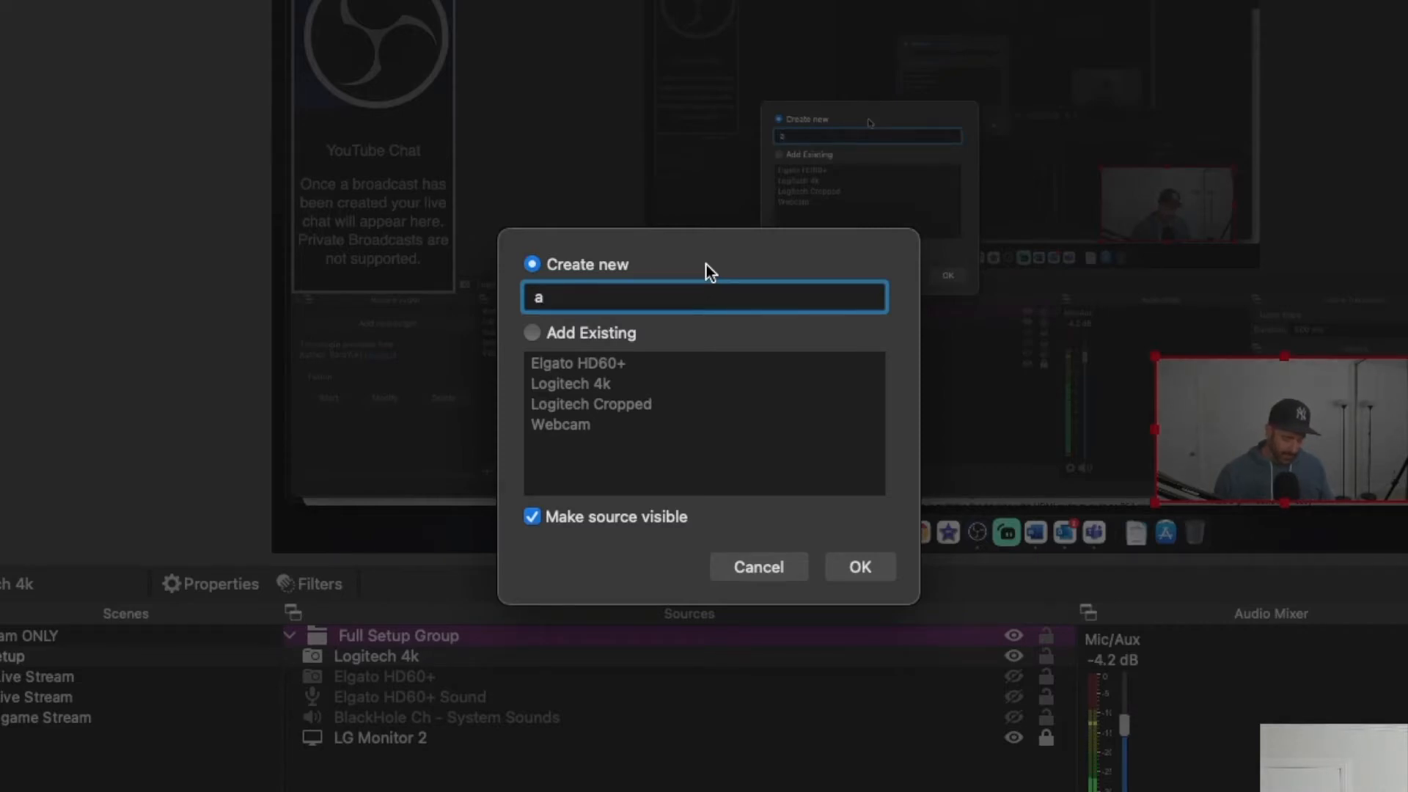
pyautogui.write('7')
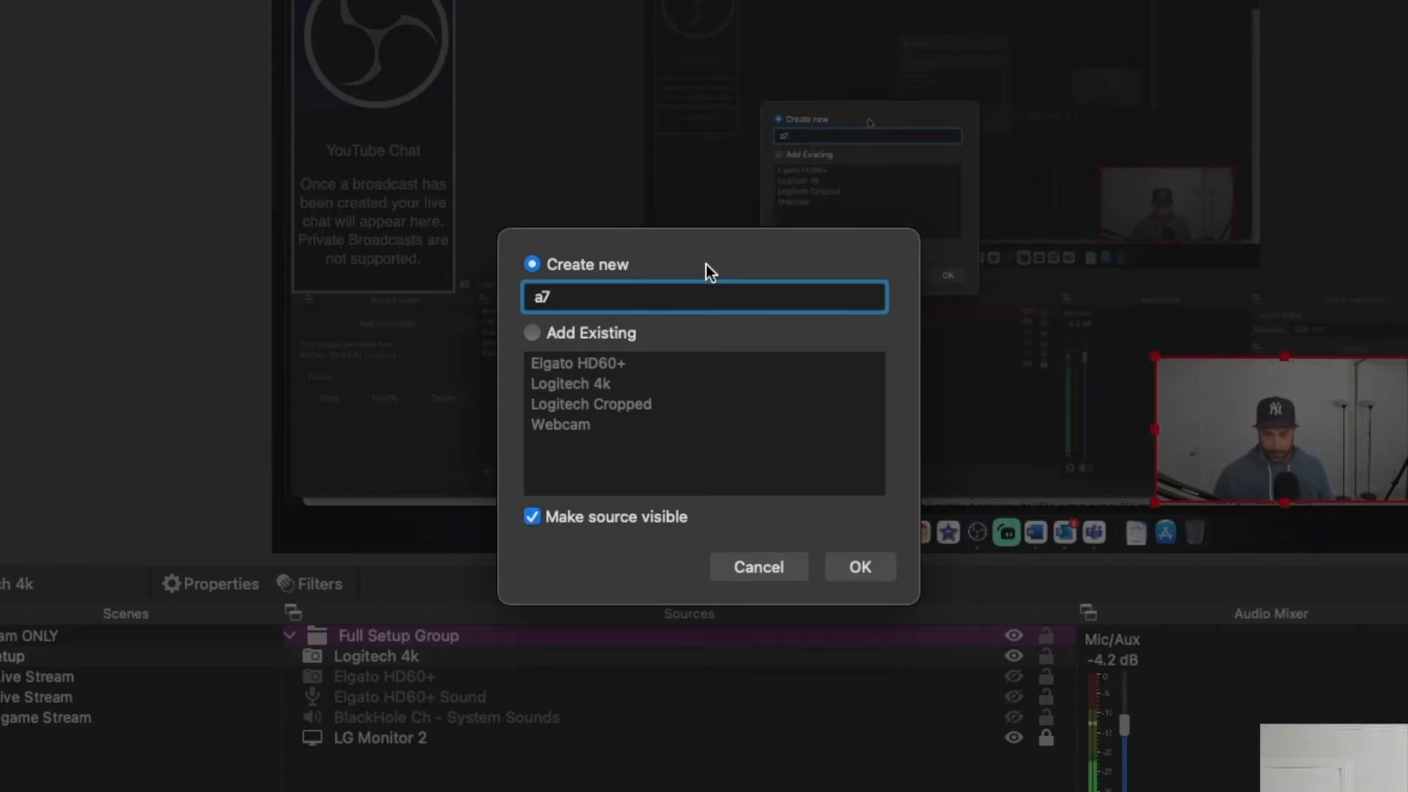
pyautogui.write('iii')
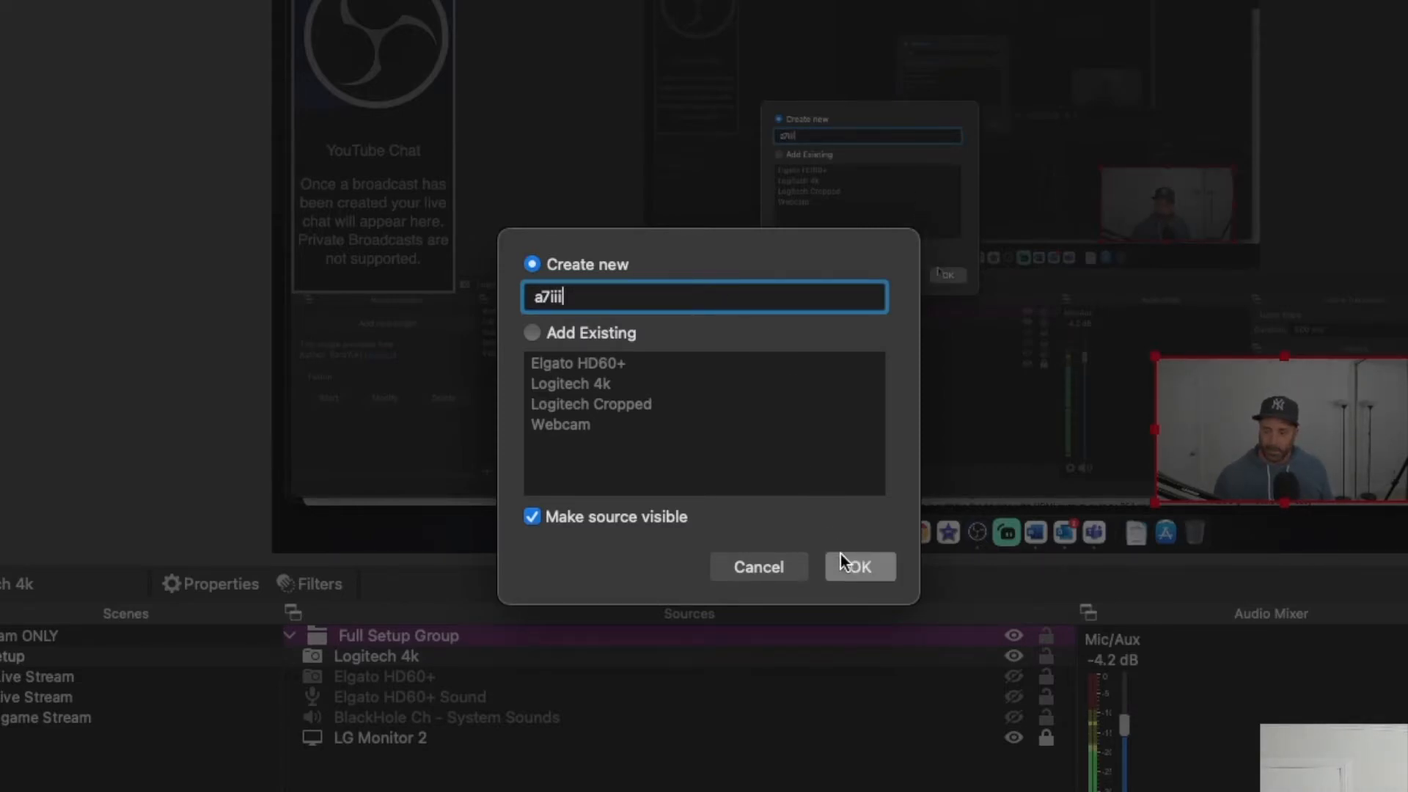
pyautogui.click(858, 566)
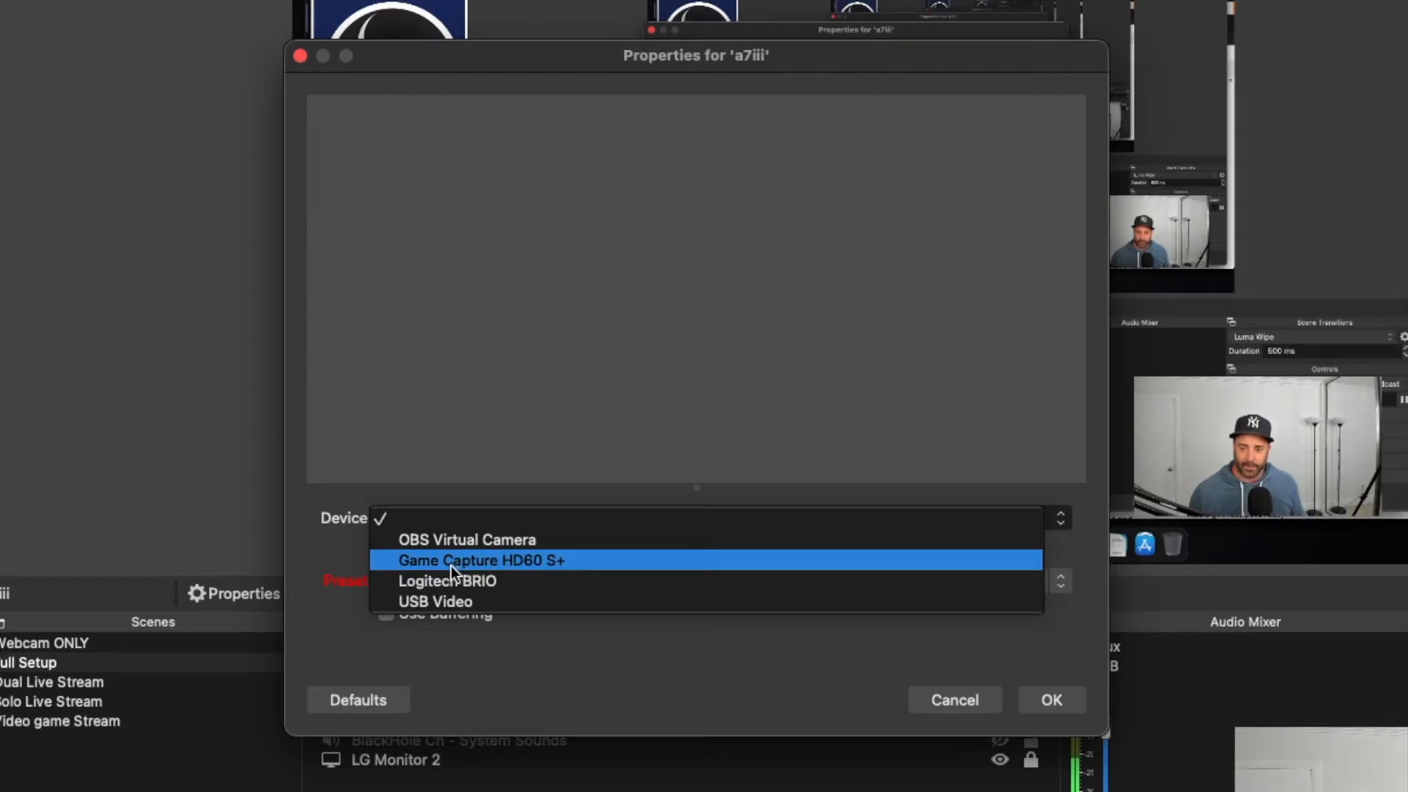
pyautogui.moveTo(525, 539)
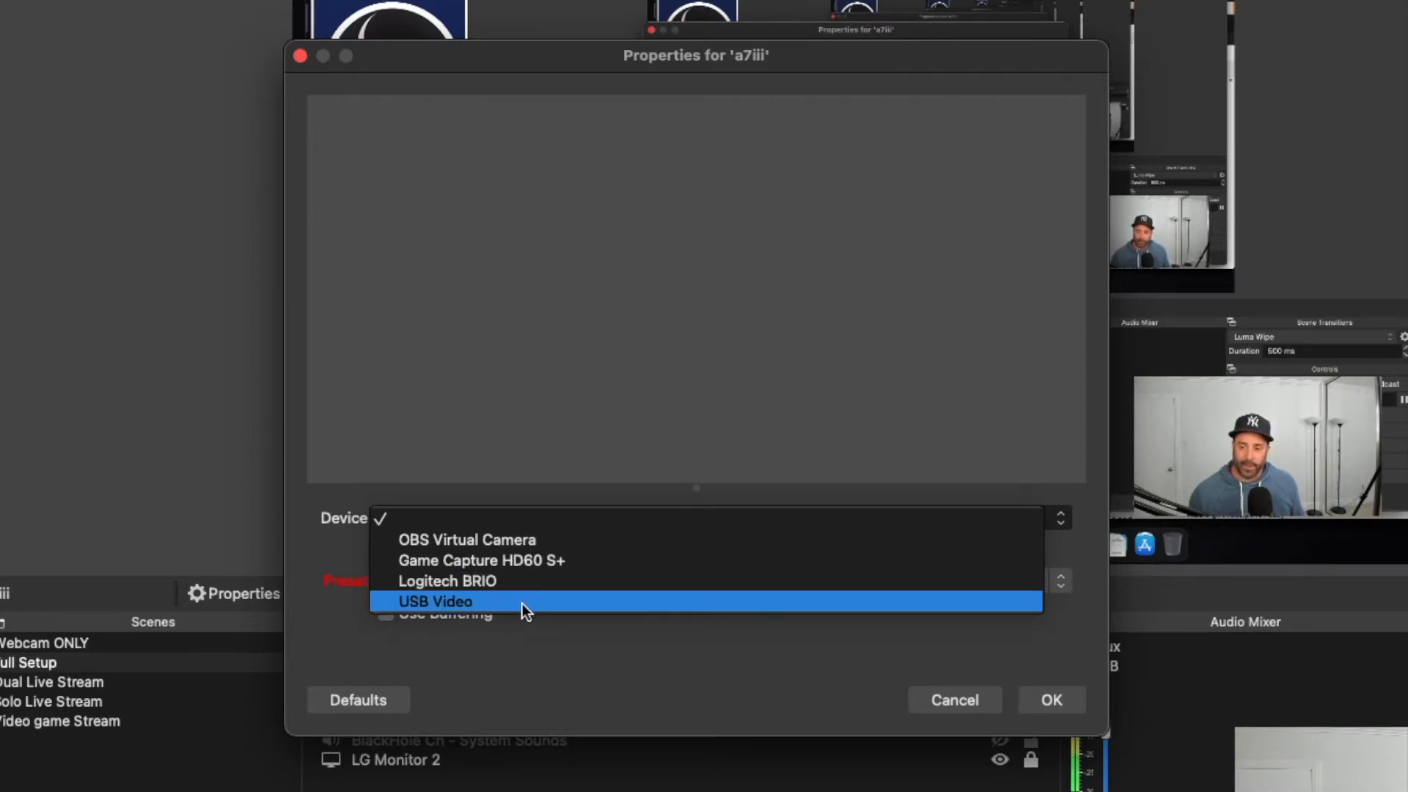
pyautogui.moveTo(444, 613)
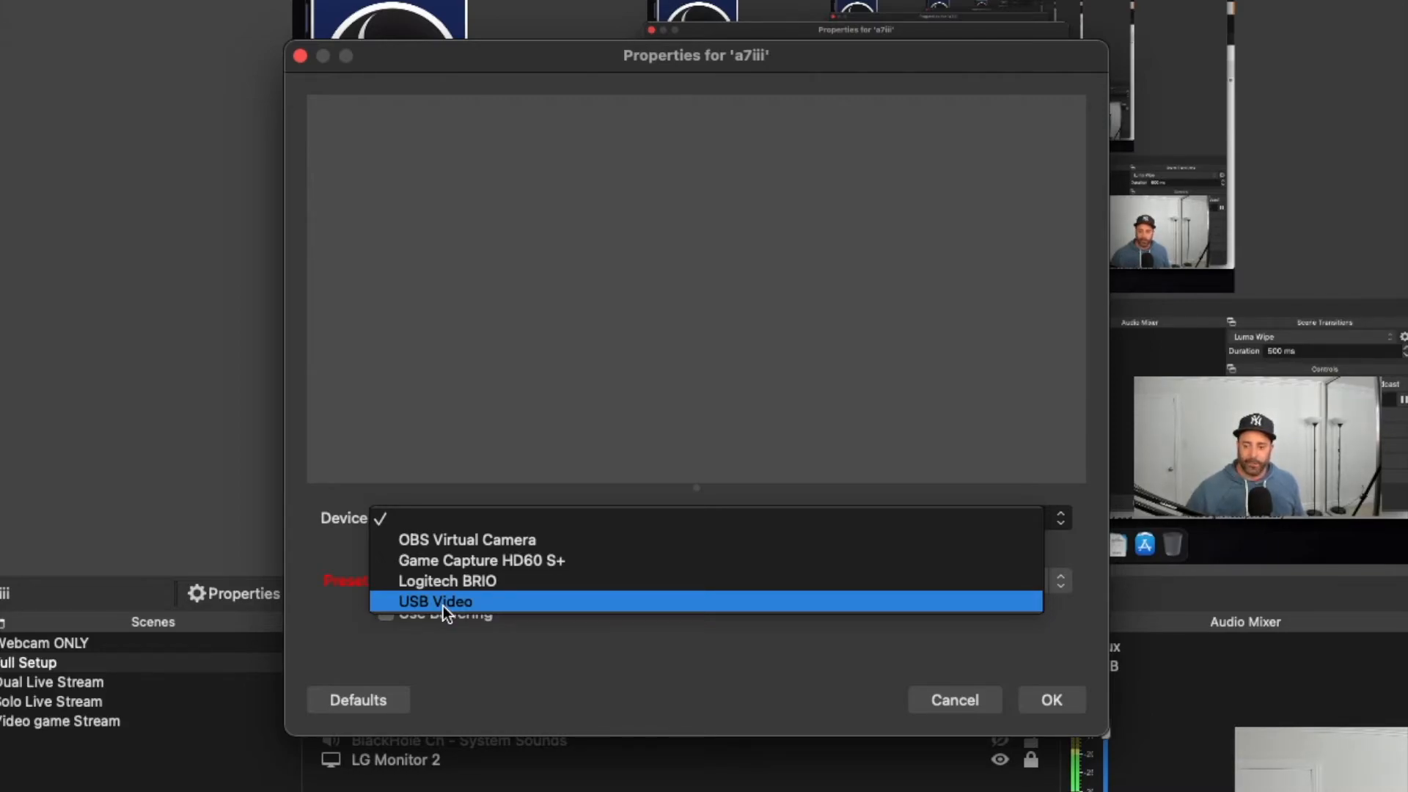
pyautogui.moveTo(466, 581)
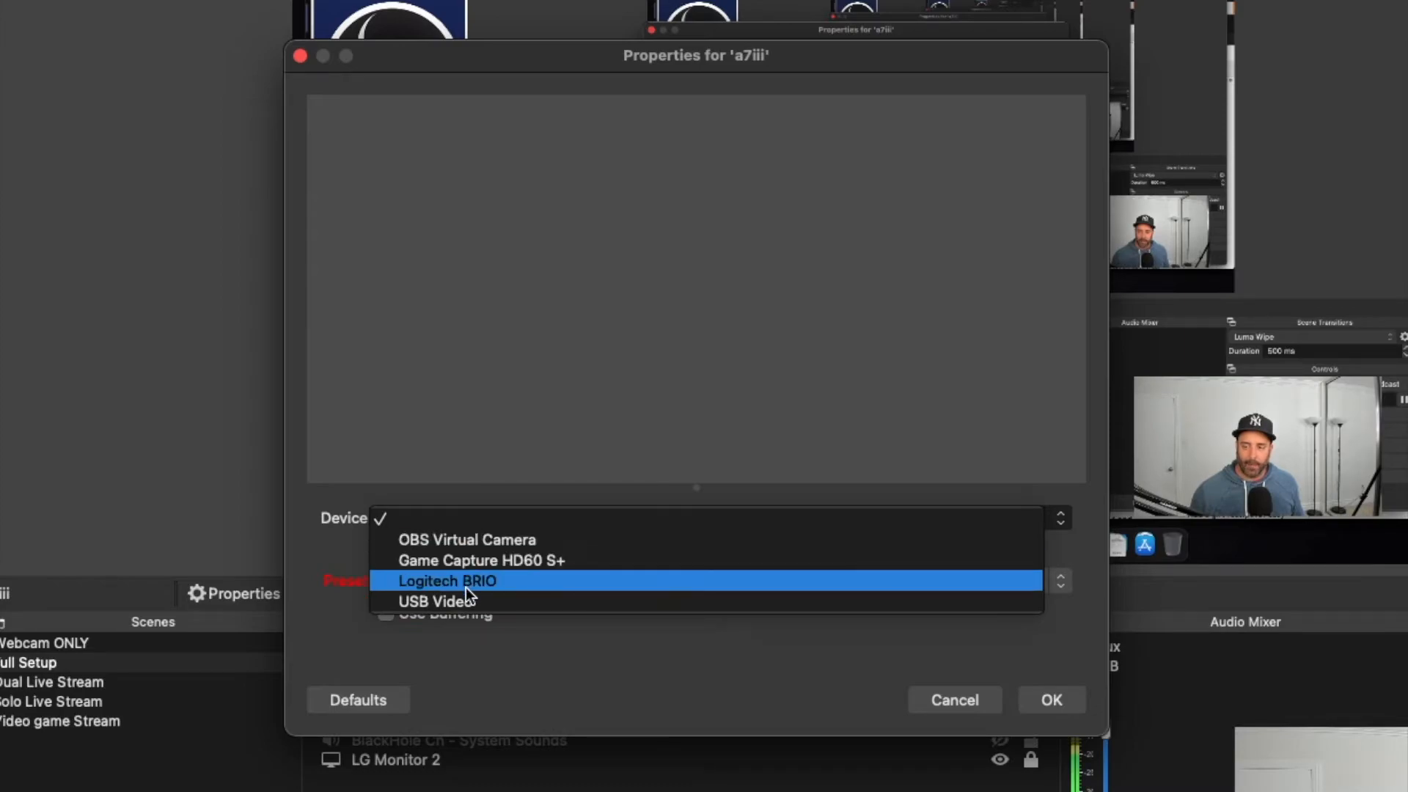
pyautogui.moveTo(474, 591)
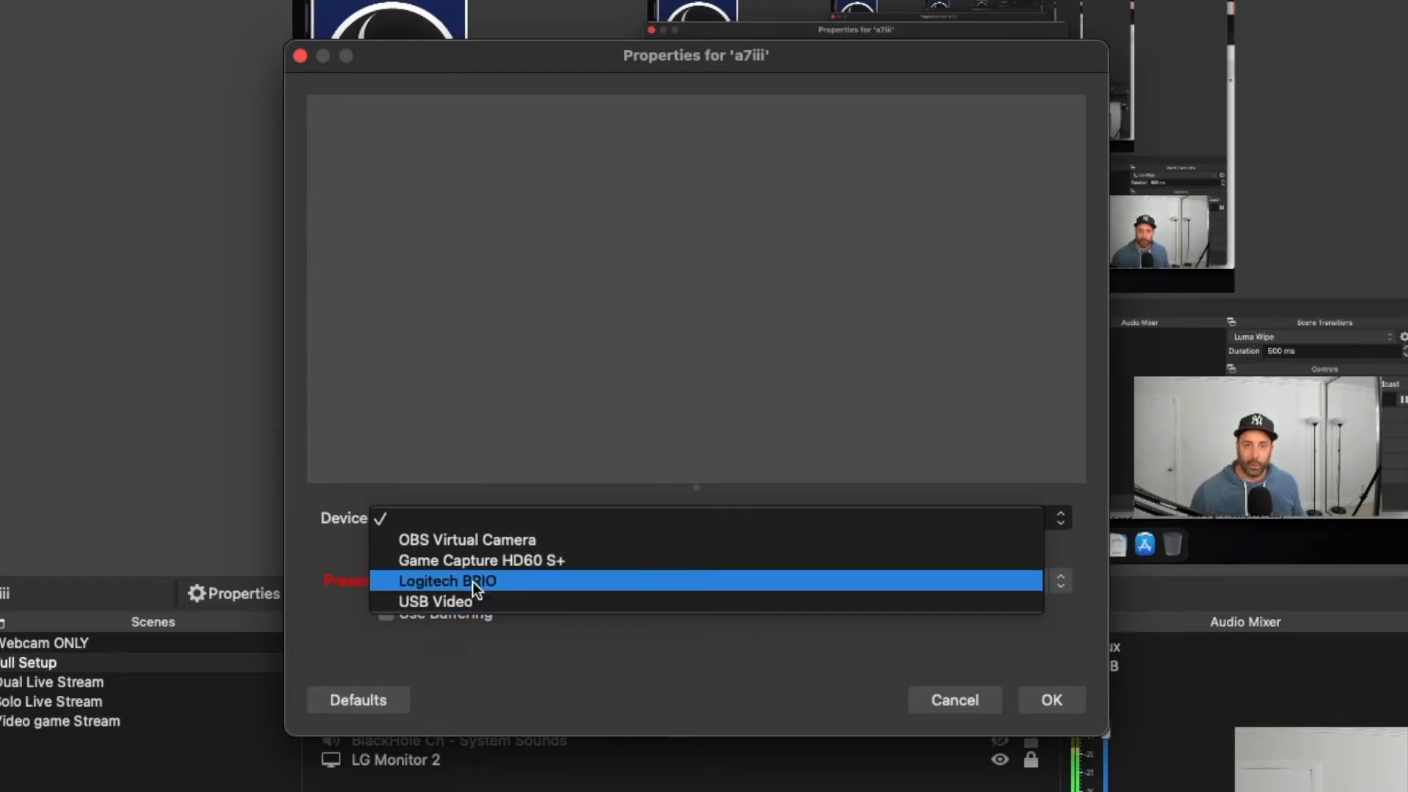
pyautogui.moveTo(453, 601)
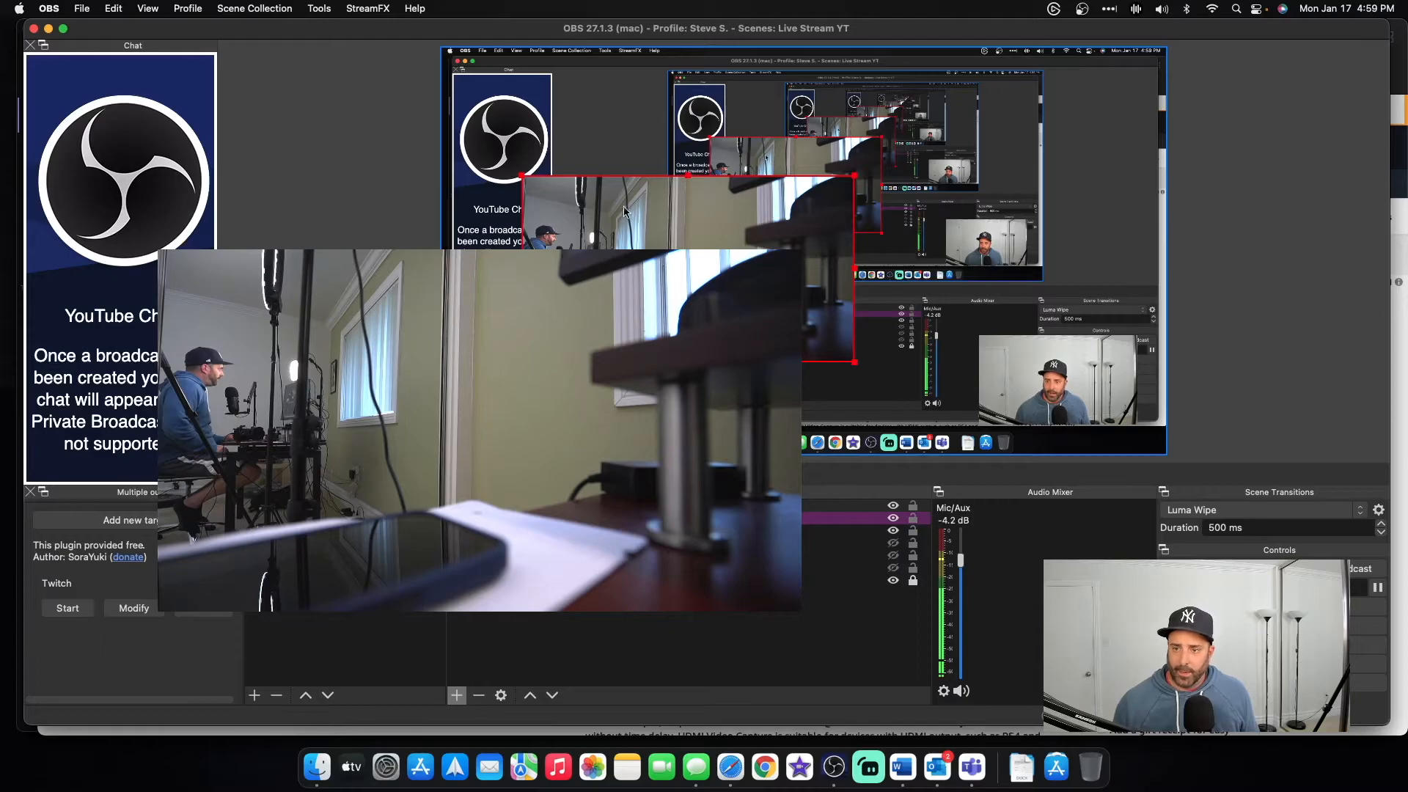
pyautogui.moveTo(885, 179)
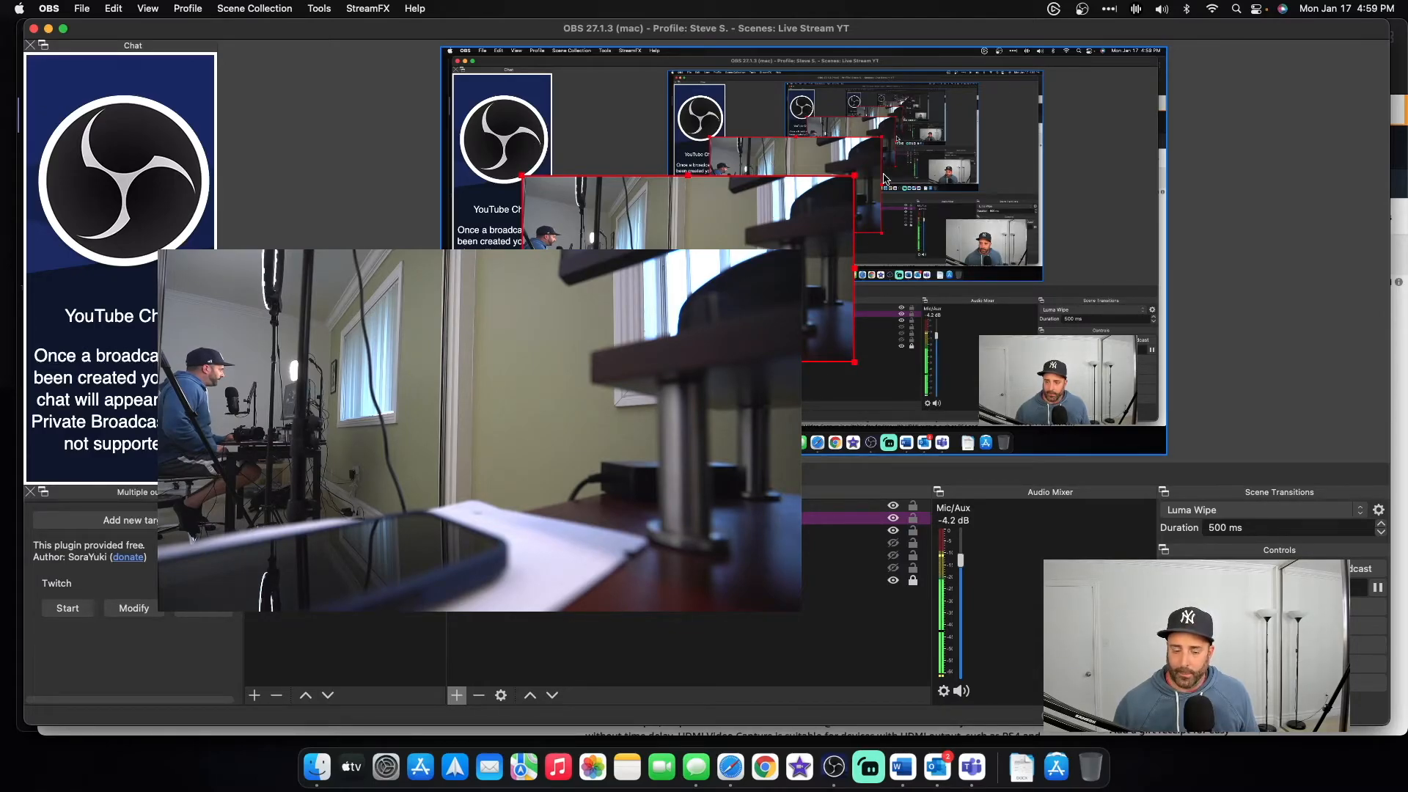